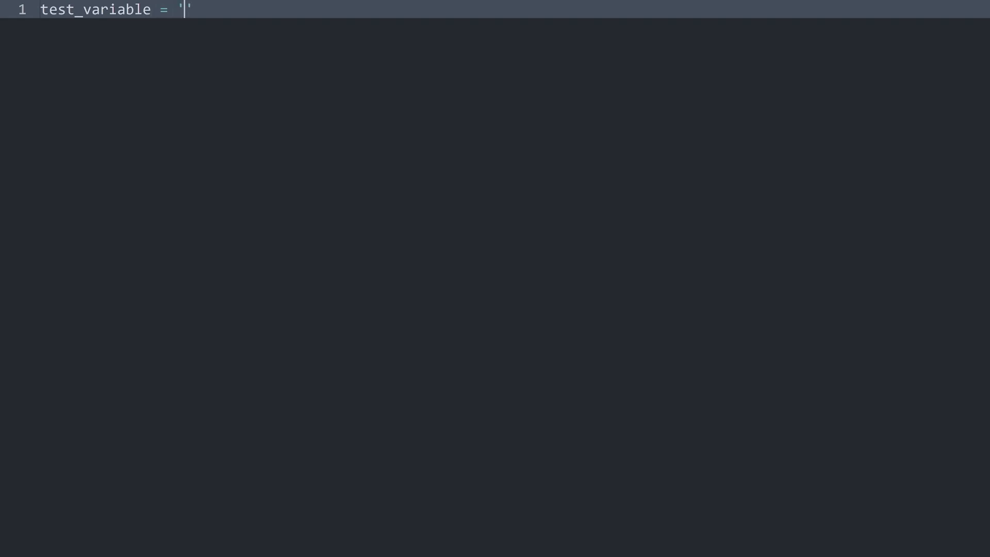
- Assign 'A really important value' to test_variable with a '#### This is a really important value!!!!' comment
{"action": "type", "text": "A really impo"}
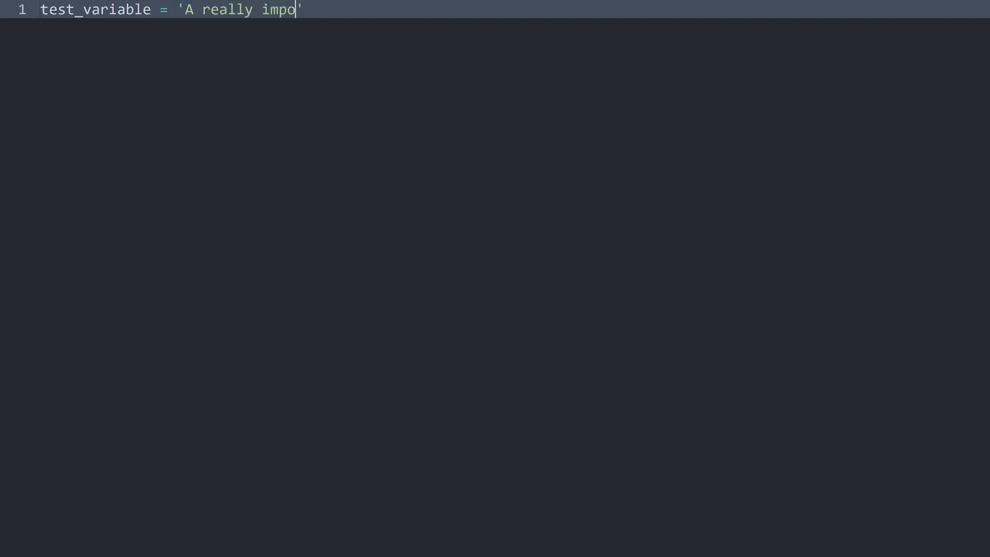
{"action": "type", "text": "rtant value'"}
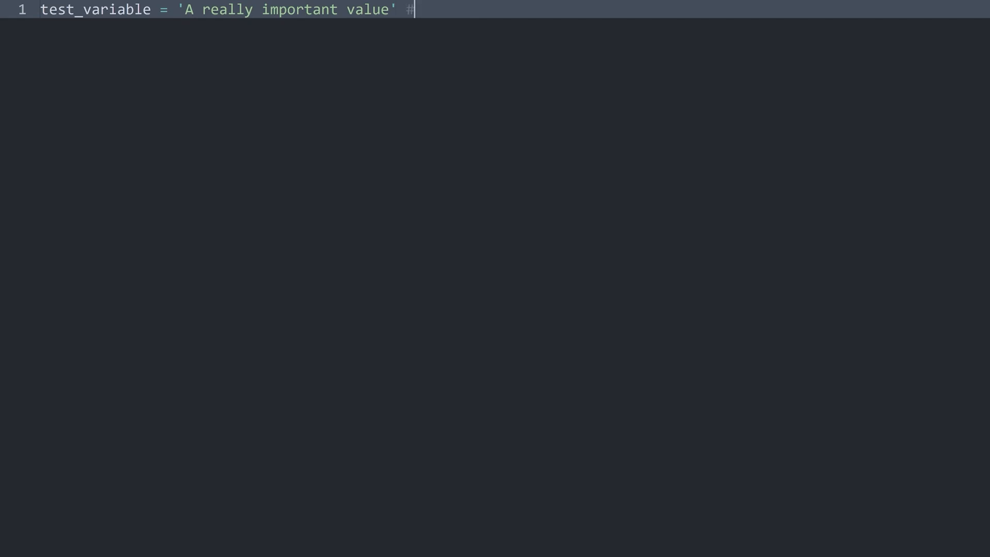
{"action": "type", "text": "This is a"}
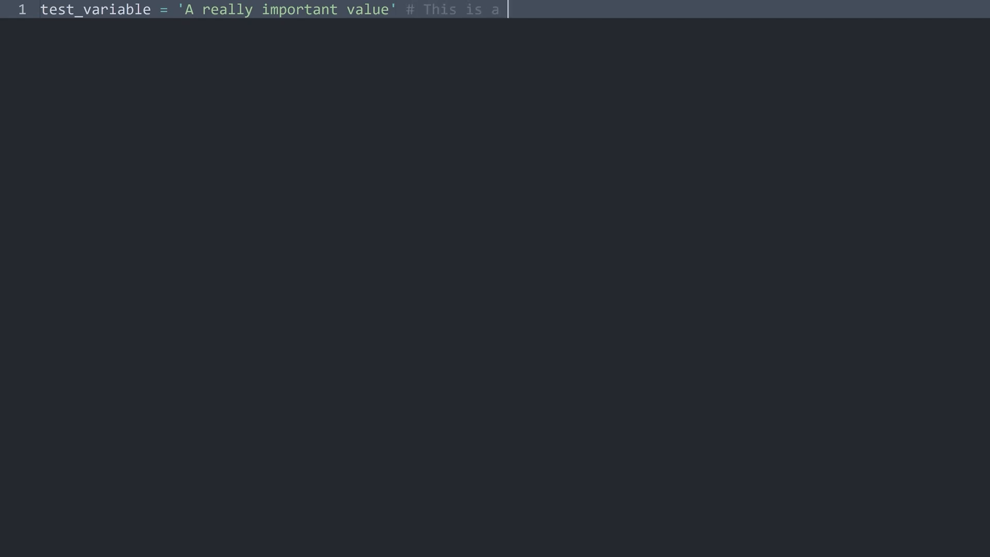
{"action": "type", "text": "really importan"}
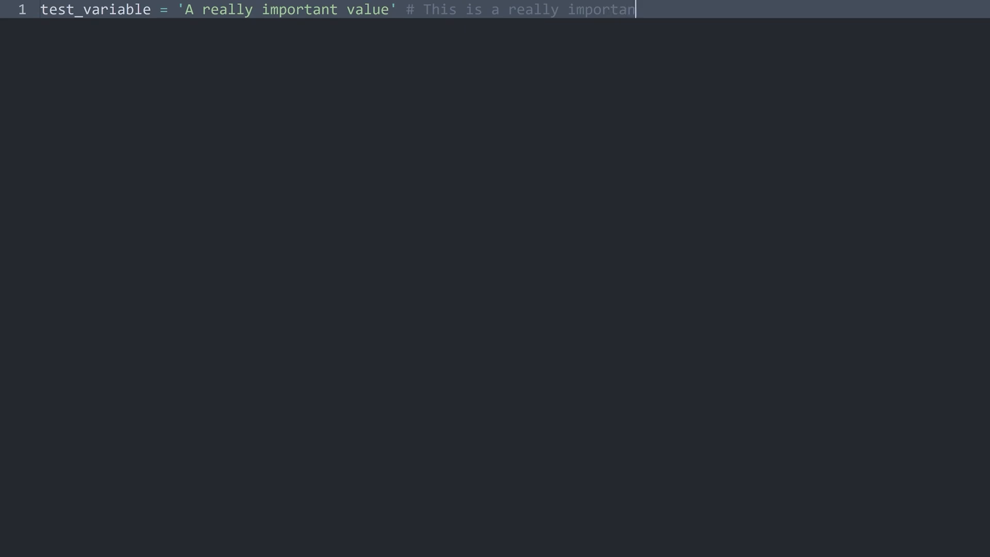
{"action": "type", "text": "value!!!!"}
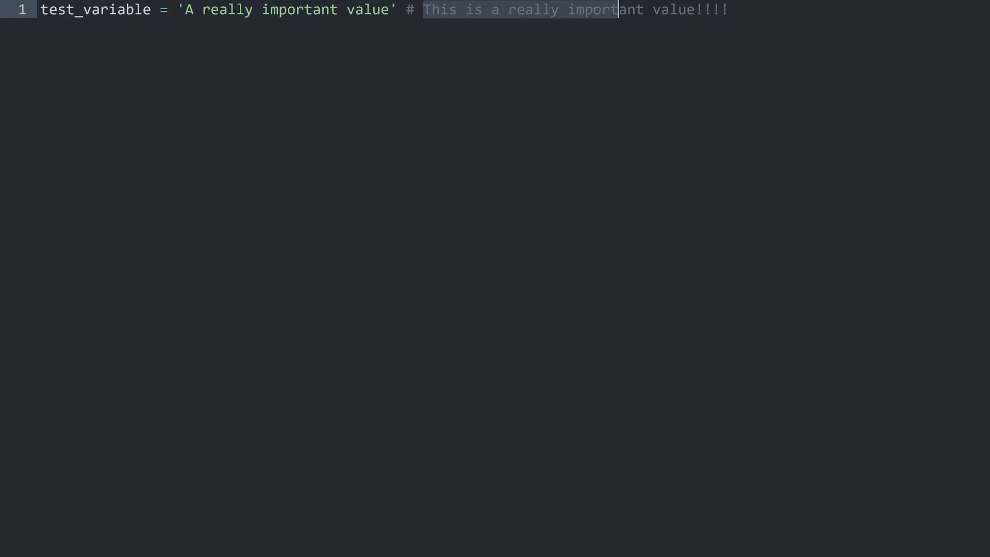
{"action": "key", "text": "End"}
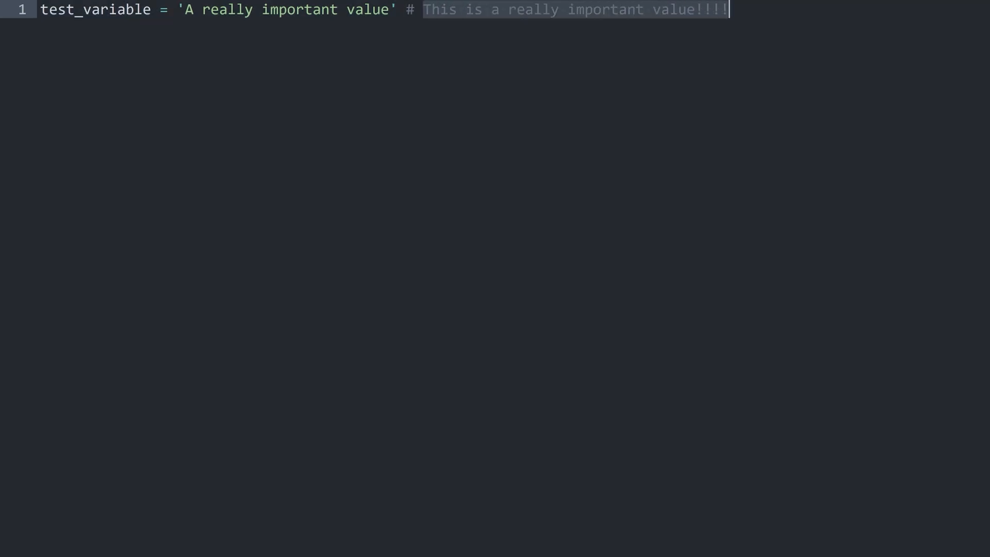
{"action": "type", "text": "###"}
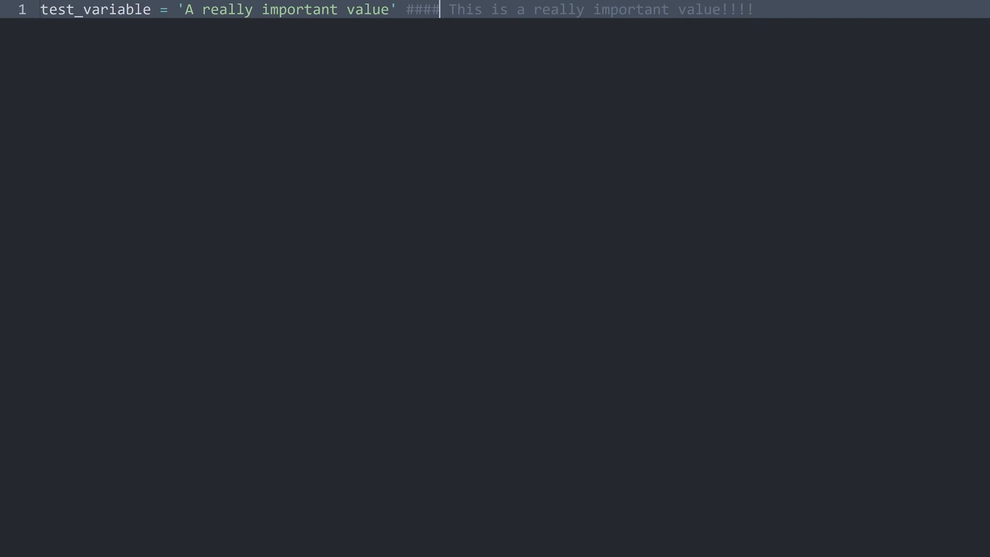
{"action": "key", "text": "End"}
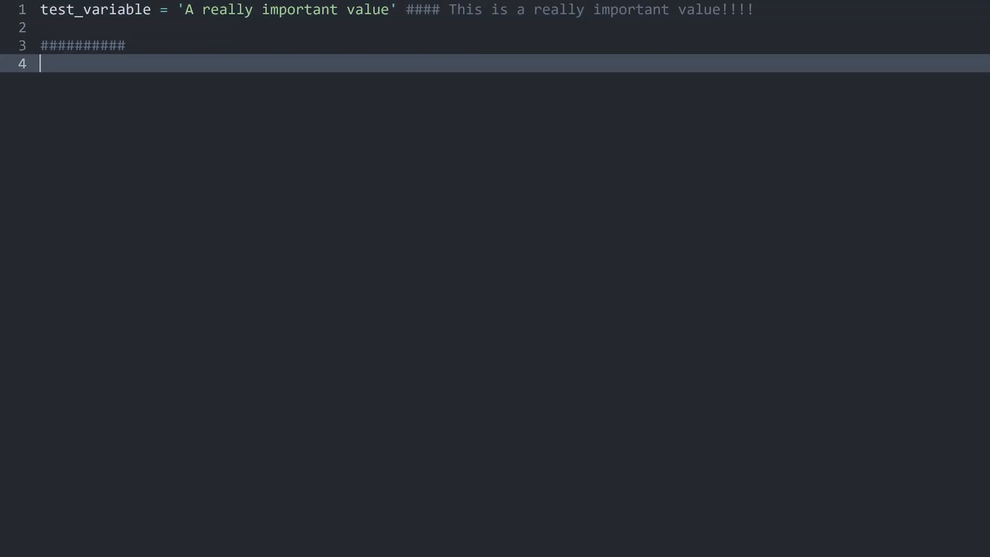
- Type the '# a comment #' line framed by rows of hashes
{"action": "type", "text": "# a comment #"}
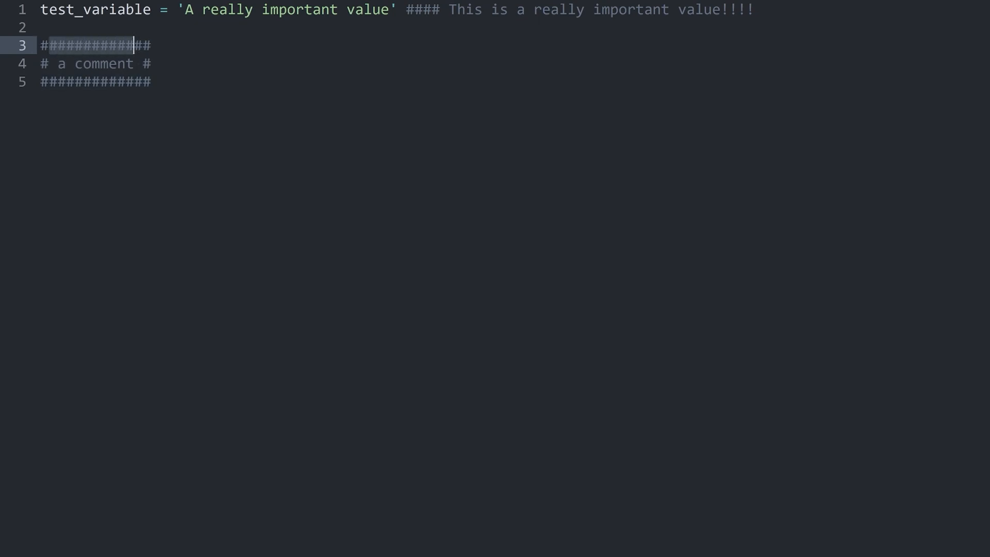
{"action": "left_click", "coordinate": [95, 81]}
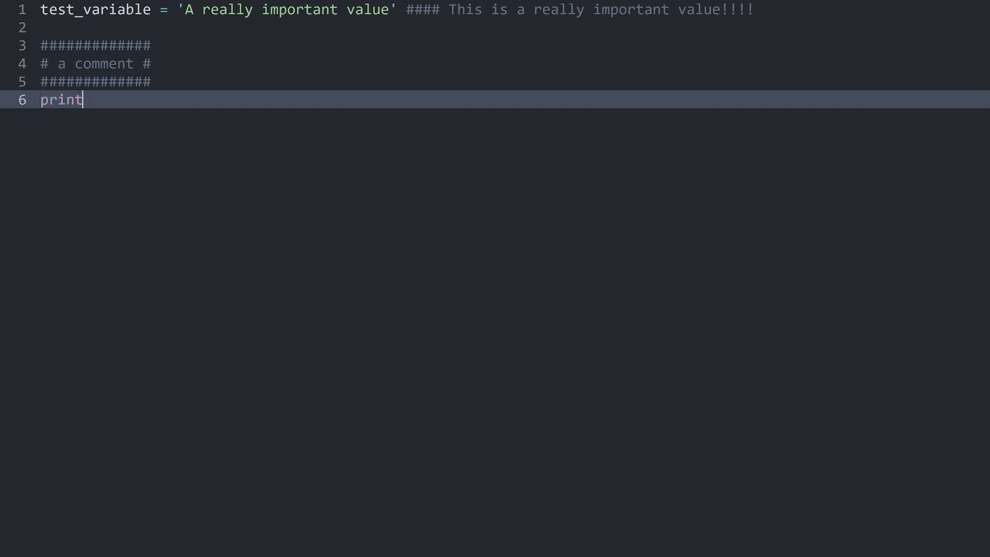
- Write print(test_variable) under the comment box, then go back to line 1
{"action": "type", "text": "(test_variable)"}
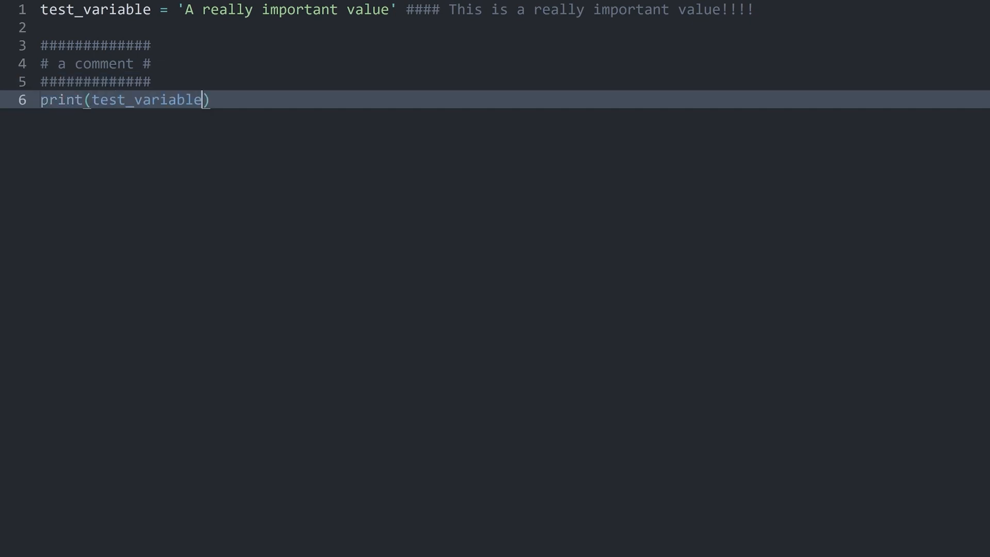
{"action": "key", "text": "ctrl+b"}
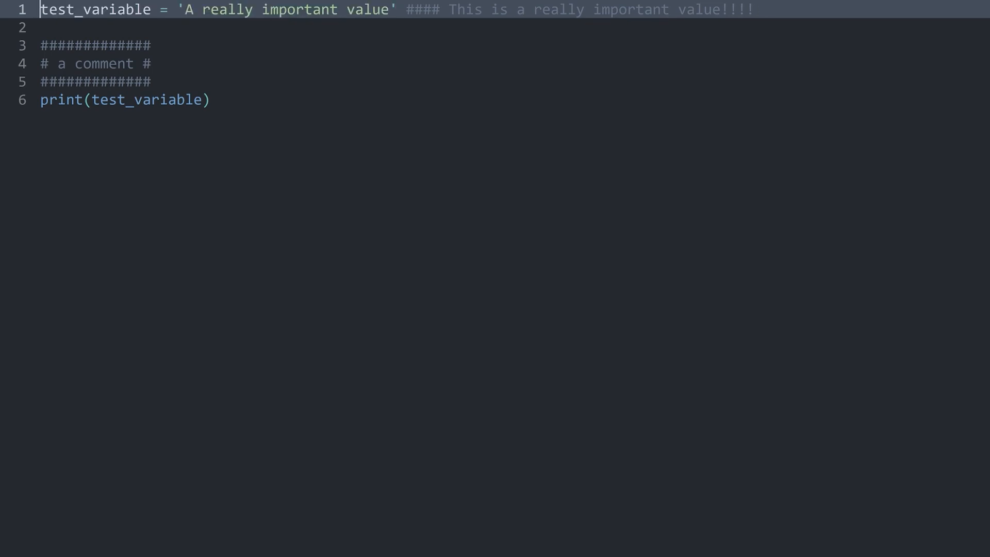
{"action": "left_click", "coordinate": [41, 28]}
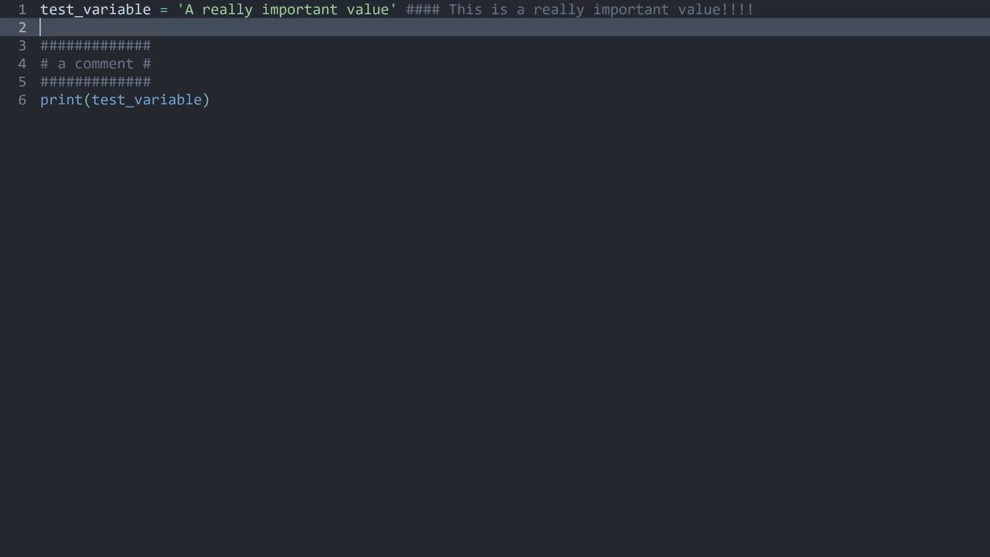
- Duplicate test_variable ten times, comment and uncomment the copies, then delete them
{"action": "left_click", "coordinate": [165, 9]}
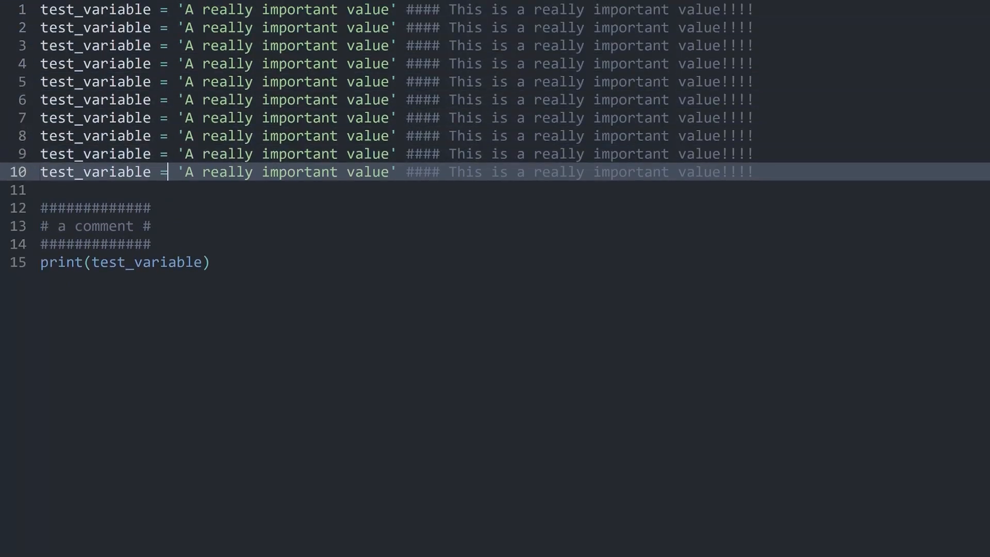
{"action": "left_click", "coordinate": [95, 135]}
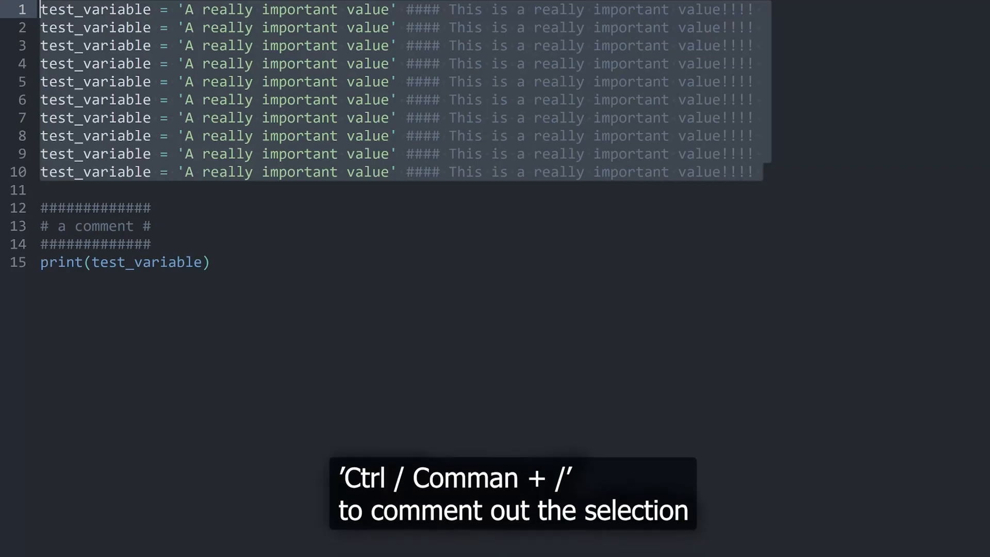
{"action": "key", "text": "ctrl+/"}
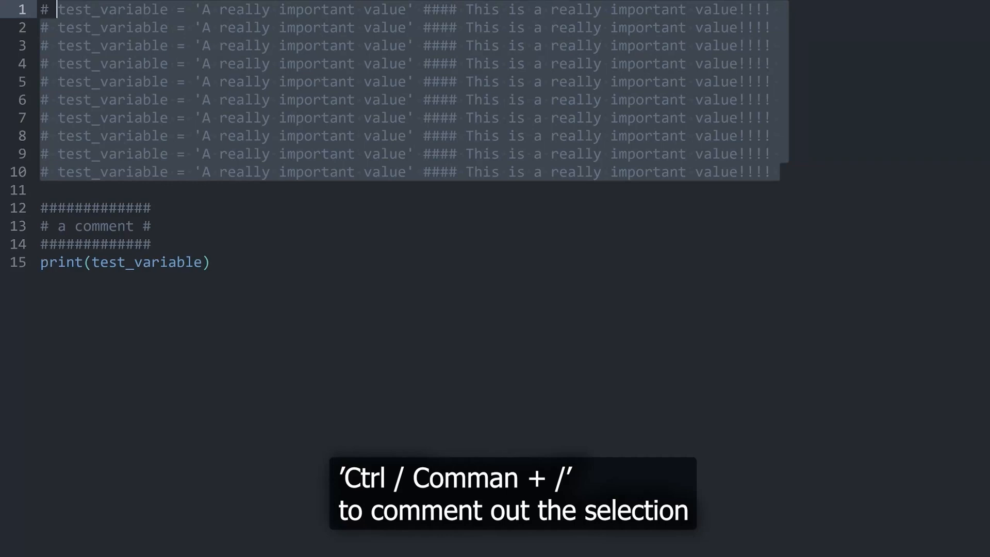
{"action": "key", "text": "ctrl+/"}
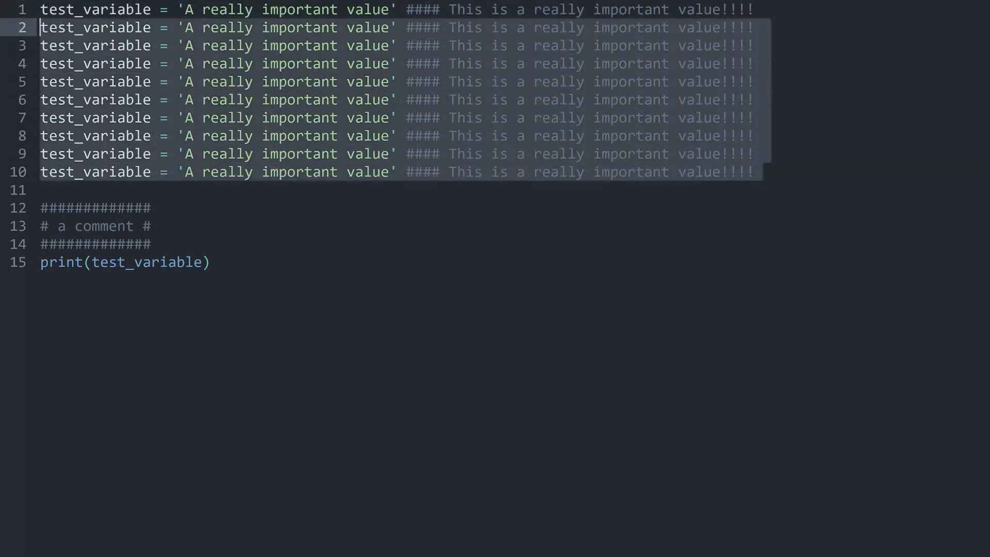
{"action": "key", "text": "Delete"}
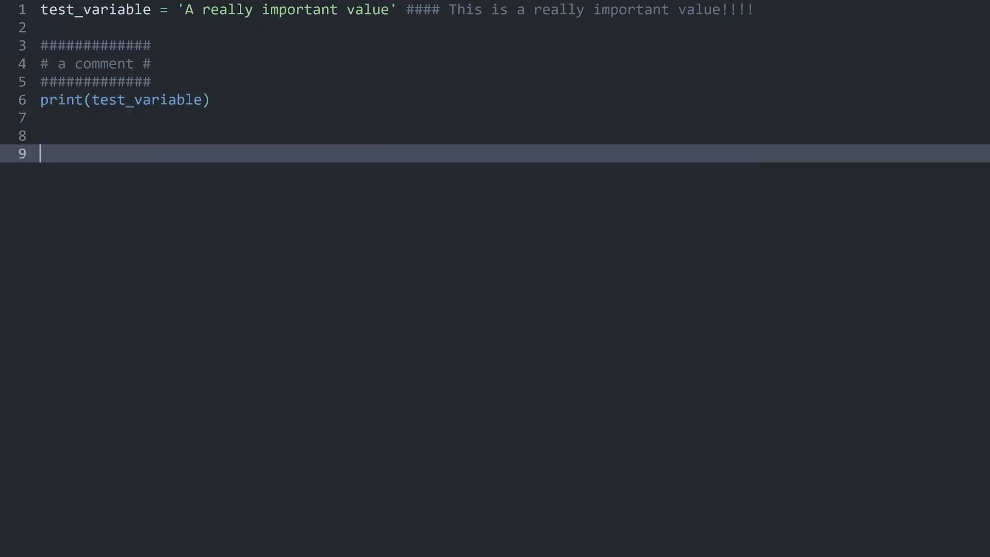
{"action": "type", "text": "another_va"}
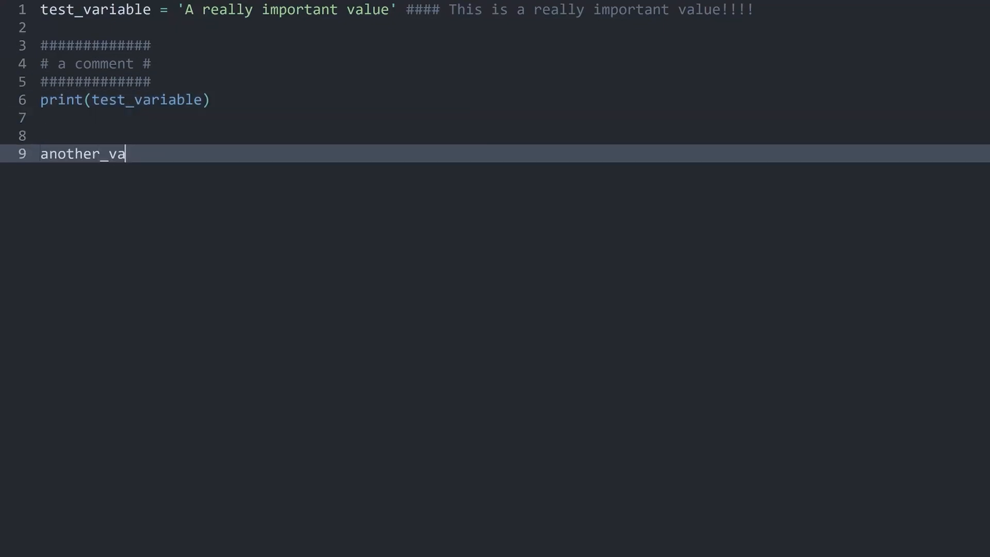
{"action": "type", "text": "riable"}
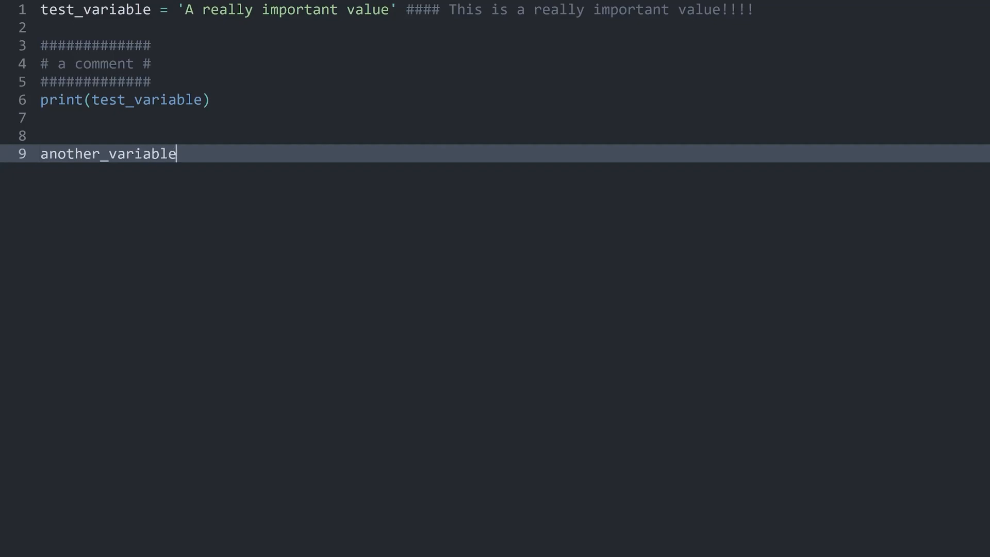
{"action": "type", "text": "= 12312312312"}
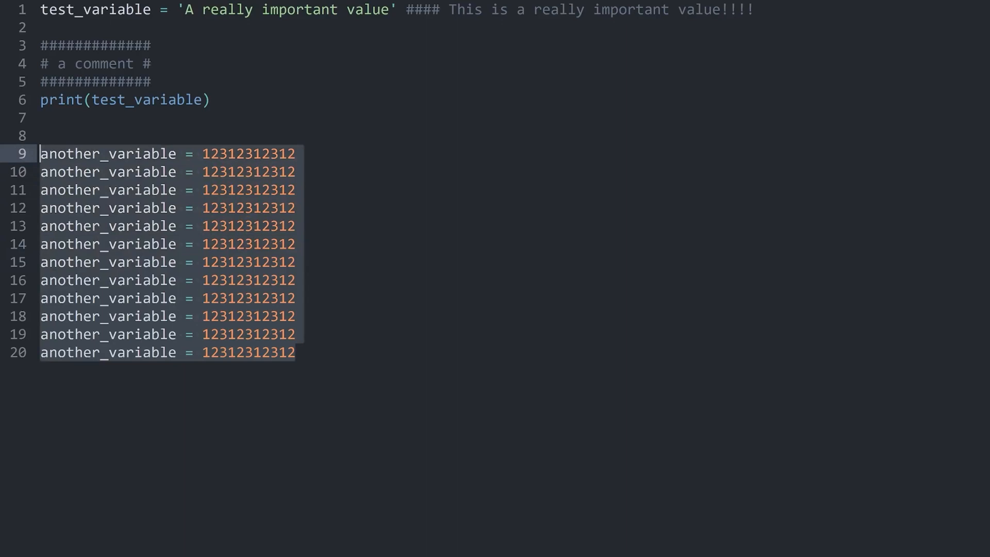
{"action": "left_click", "coordinate": [63, 135]}
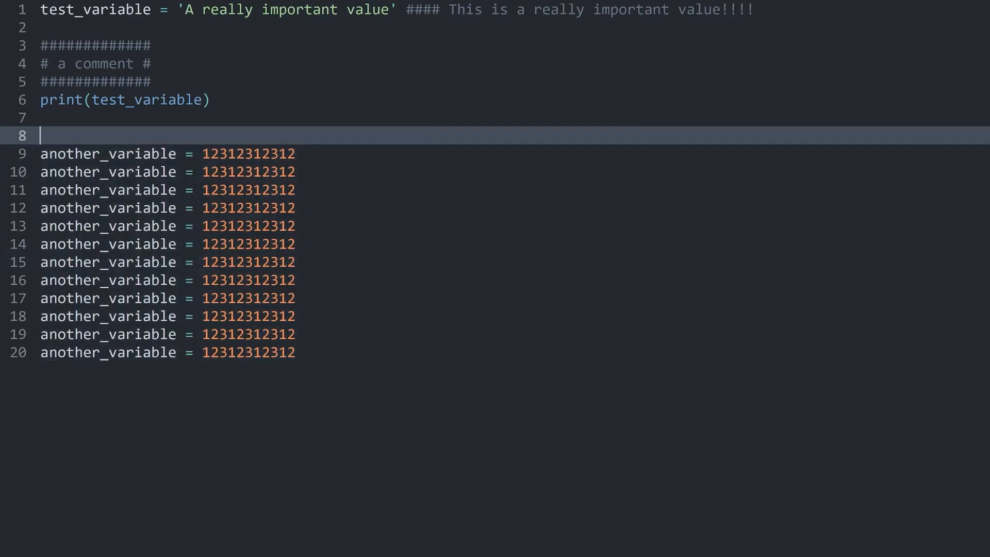
- Wrap the twelve another_variable lines in ''' triple quotes
{"action": "type", "text": "'"}
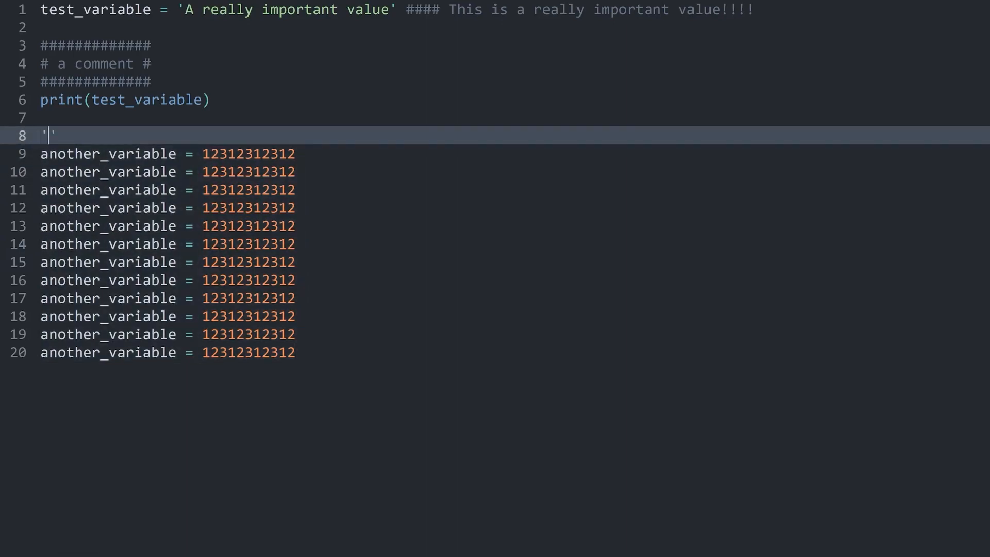
{"action": "type", "text": "'"}
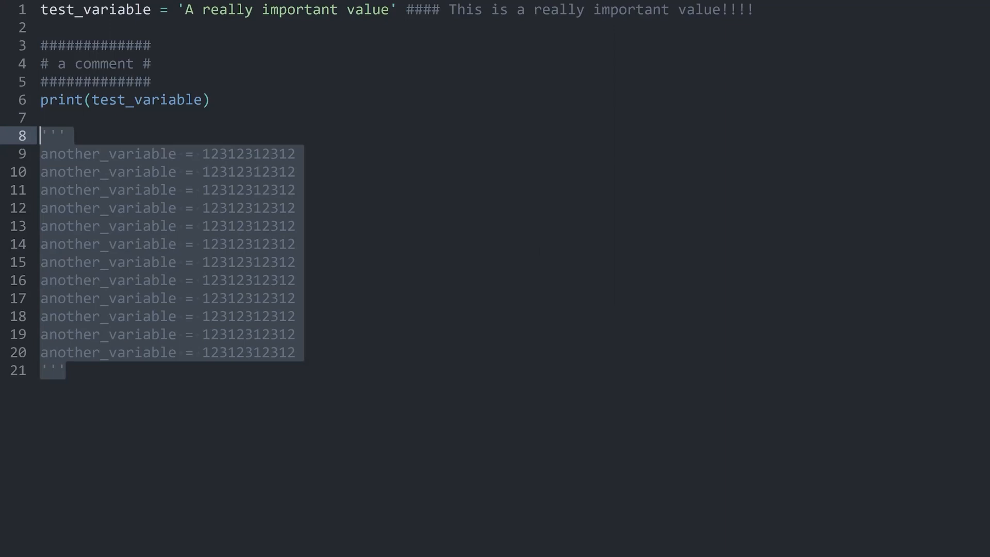
{"action": "key", "text": "ctrl+b"}
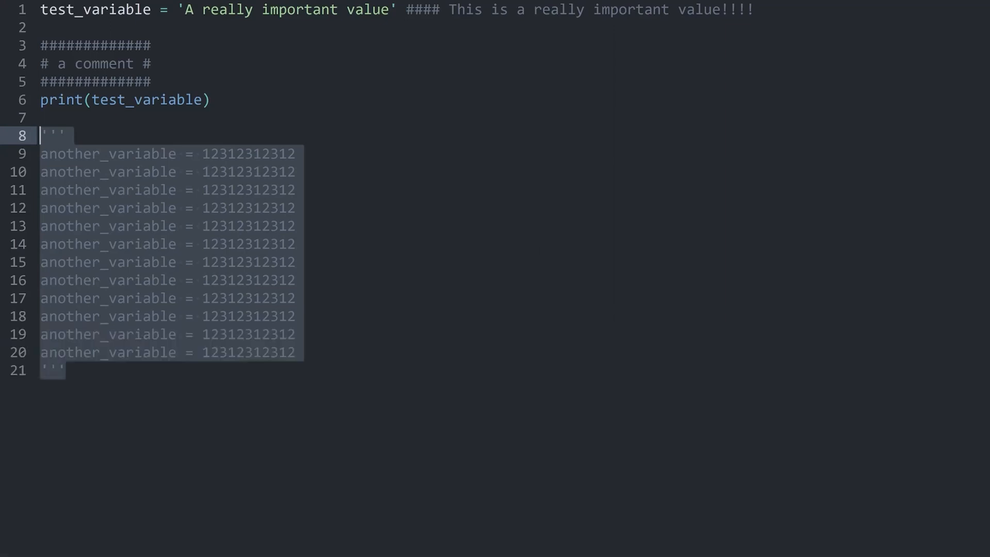
- Add print(another_variable) after line 20 inside the quoted block
{"action": "left_click", "coordinate": [293, 352]}
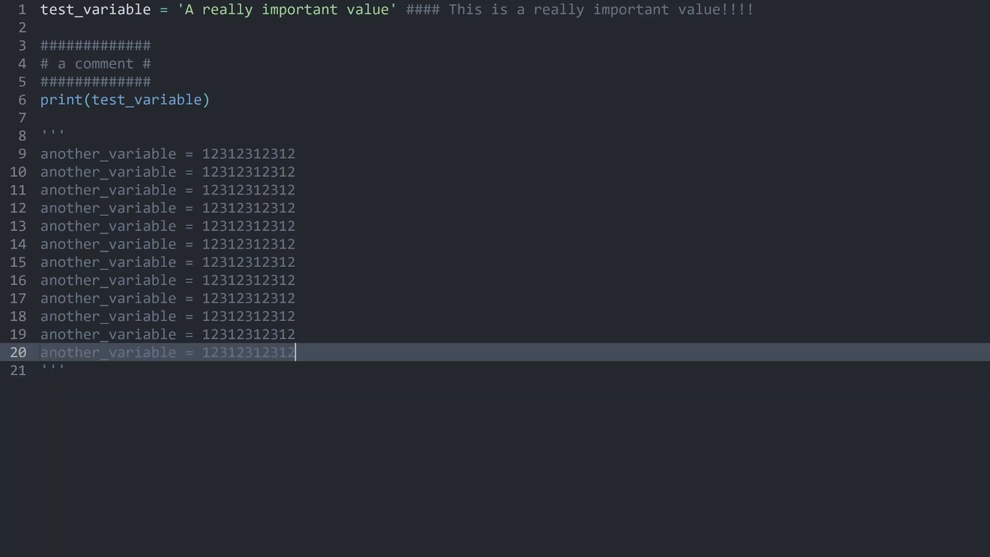
{"action": "type", "text": "print("}
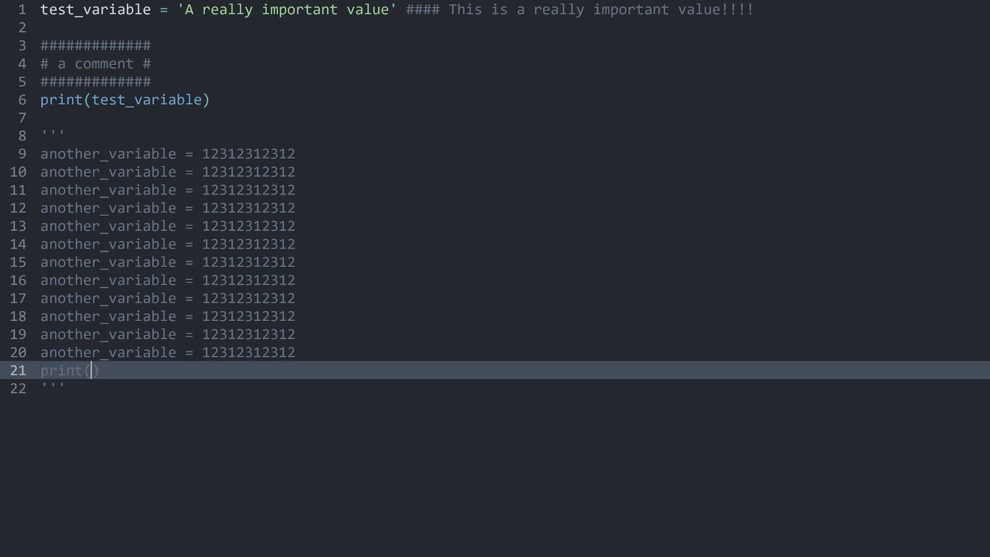
{"action": "type", "text": "another_variabl"}
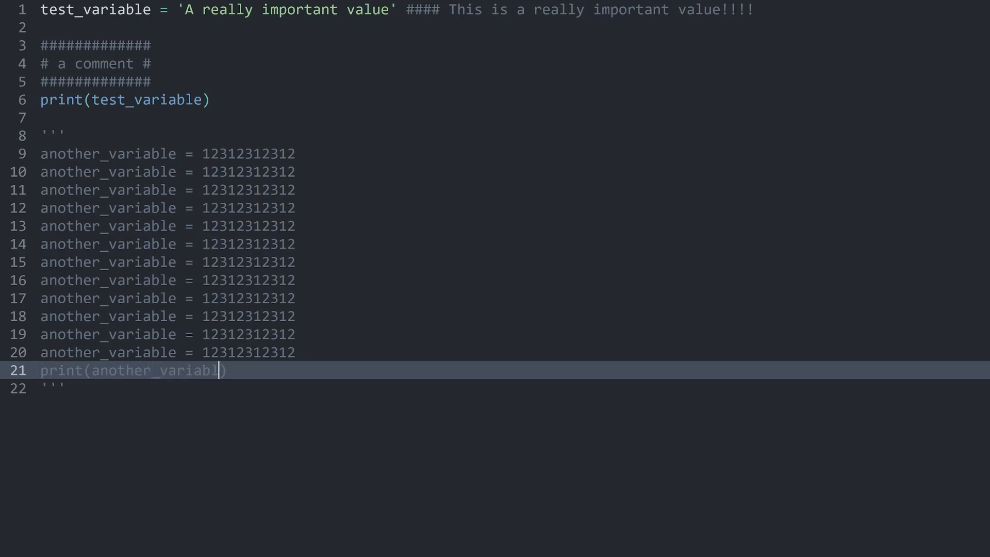
{"action": "key", "text": "ctrl+b"}
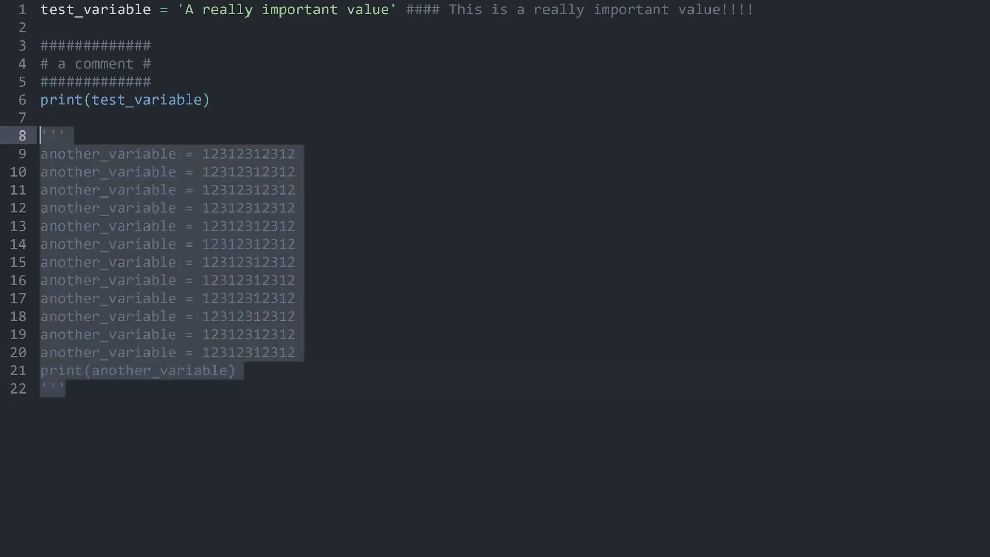
- Swap the quoted code for three prose lines ending 'That we need for the code to work'
{"action": "left_click", "coordinate": [233, 370]}
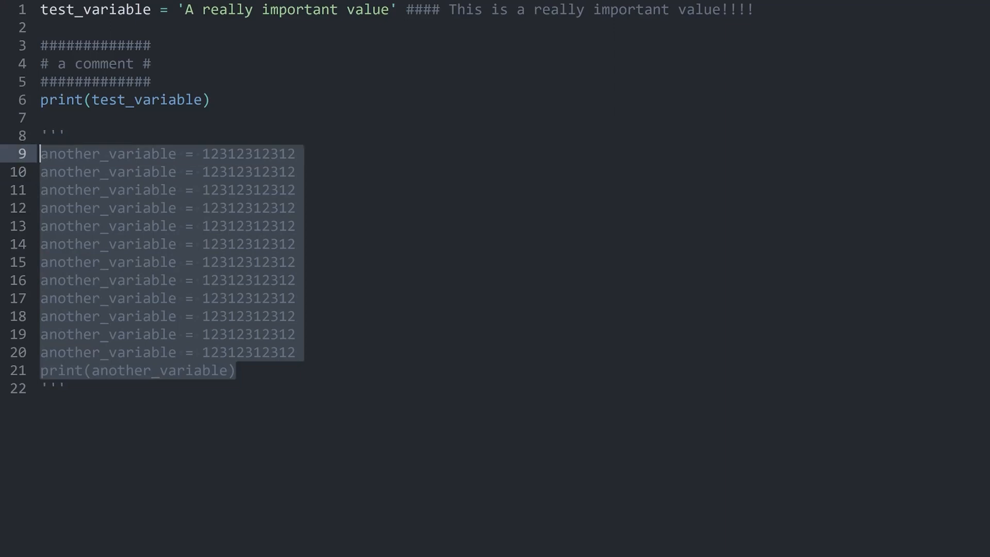
{"action": "key", "text": "Delete"}
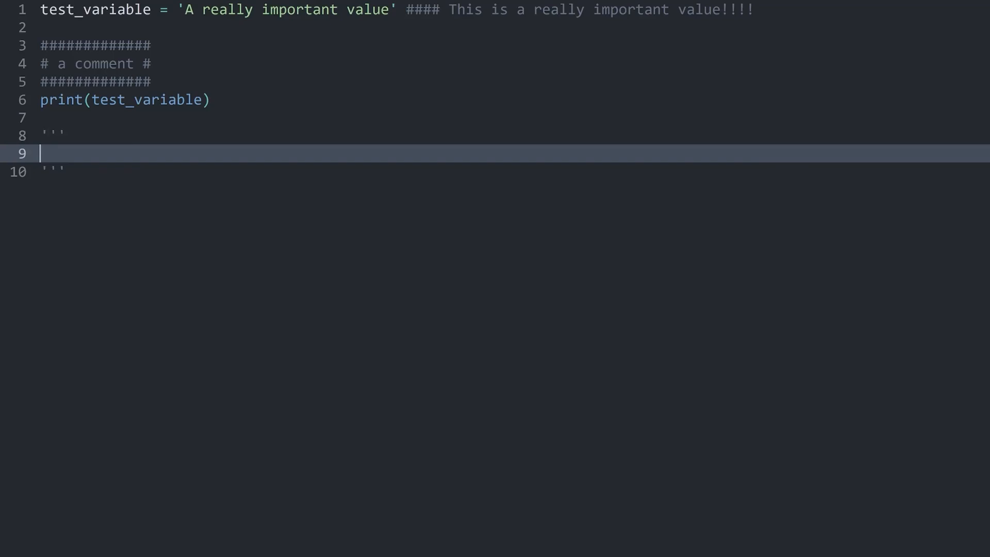
{"action": "type", "text": "This i"}
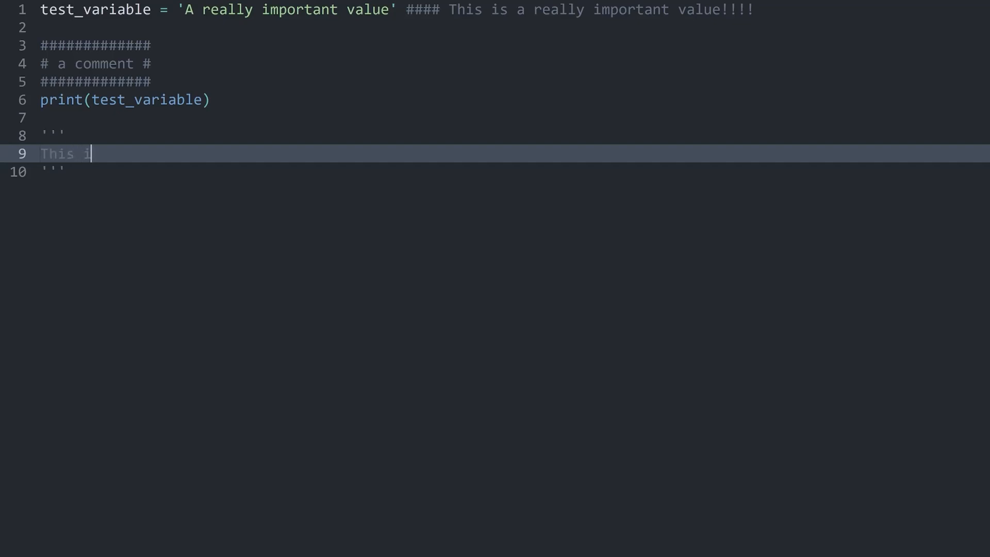
{"action": "type", "text": "s a really important section"}
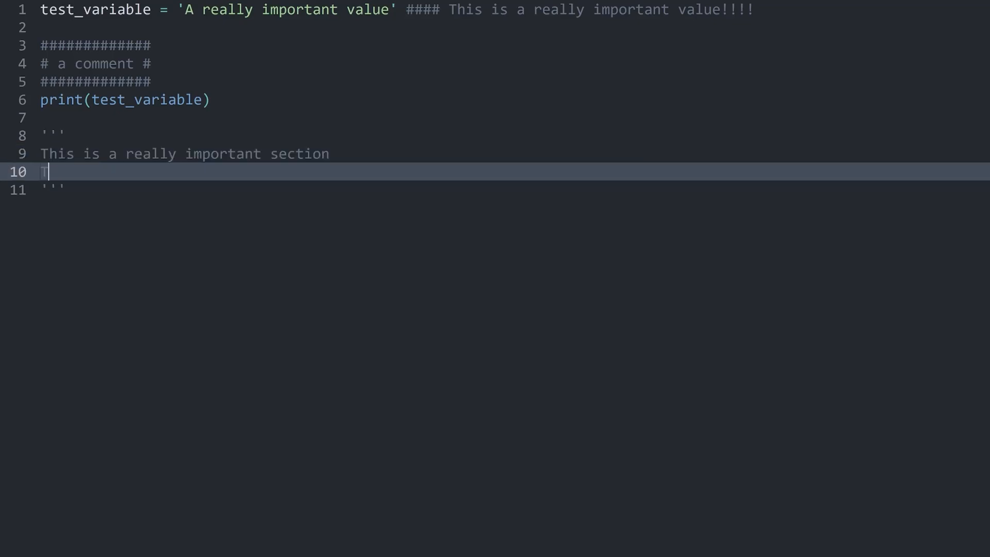
{"action": "type", "text": "It does a couple of things"}
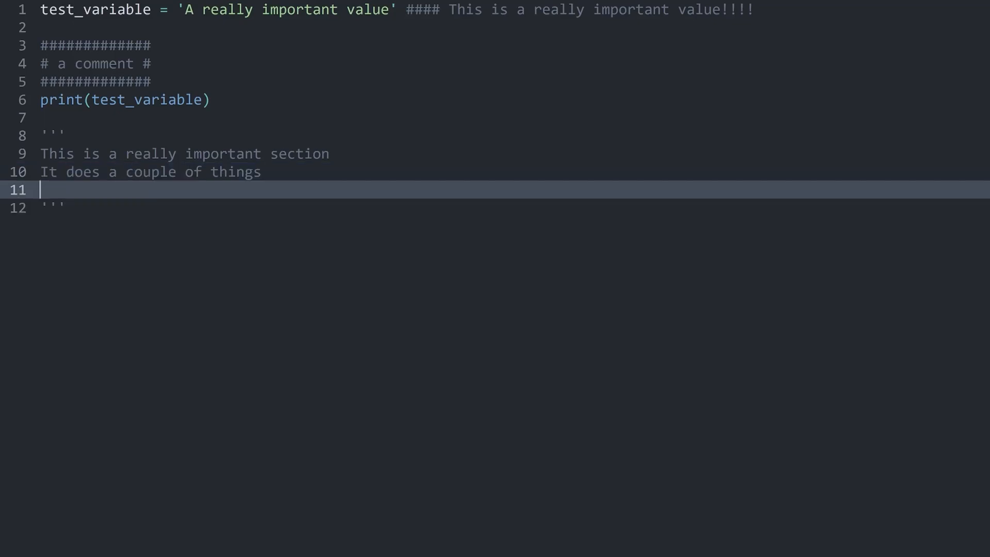
{"action": "type", "text": "T"}
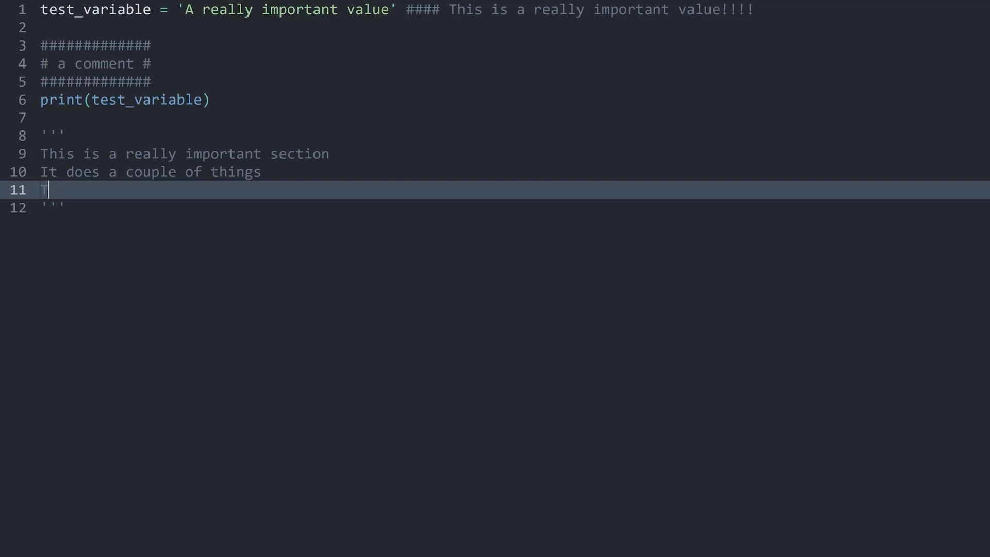
{"action": "type", "text": "hat we need for the"}
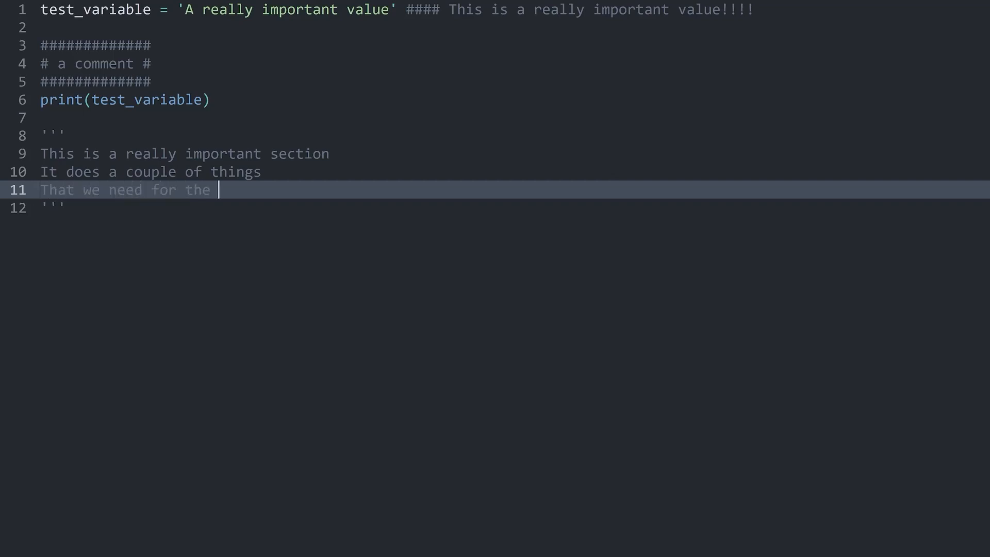
{"action": "type", "text": "code to work"}
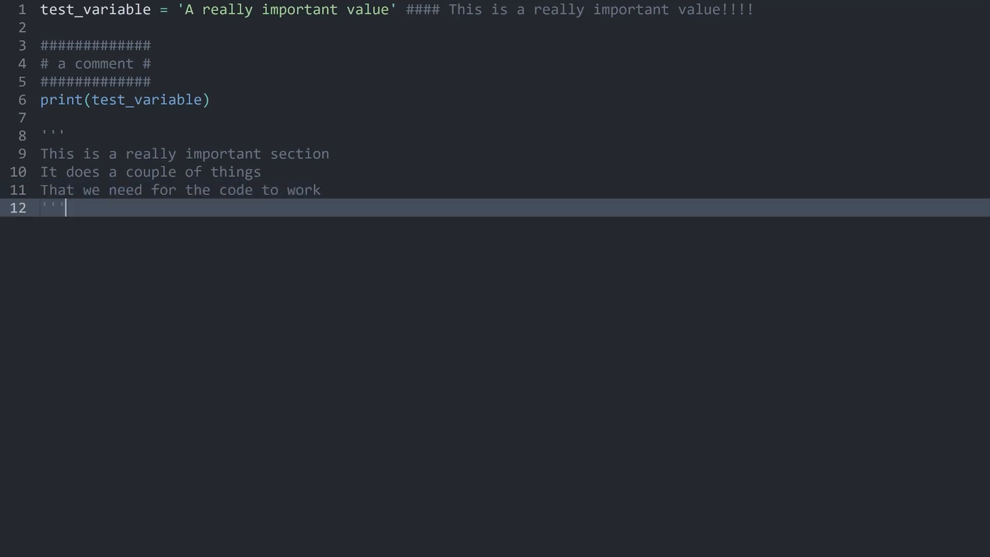
{"action": "key", "text": "Enter"}
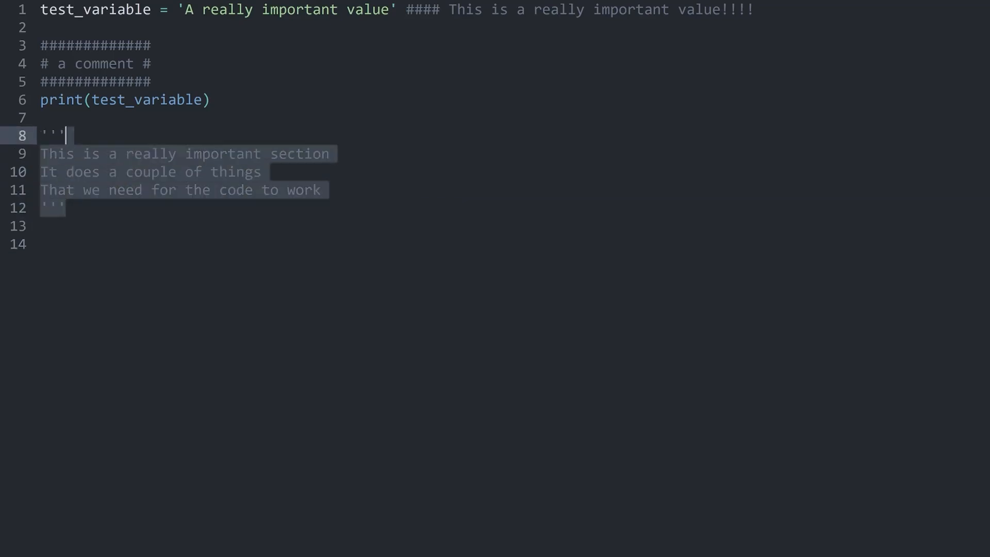
{"action": "key", "text": "Home"}
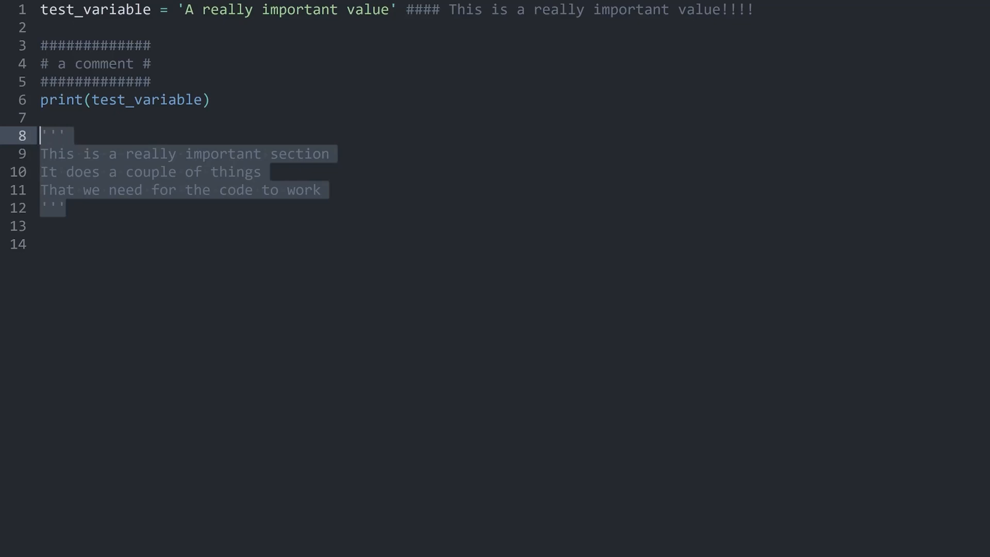